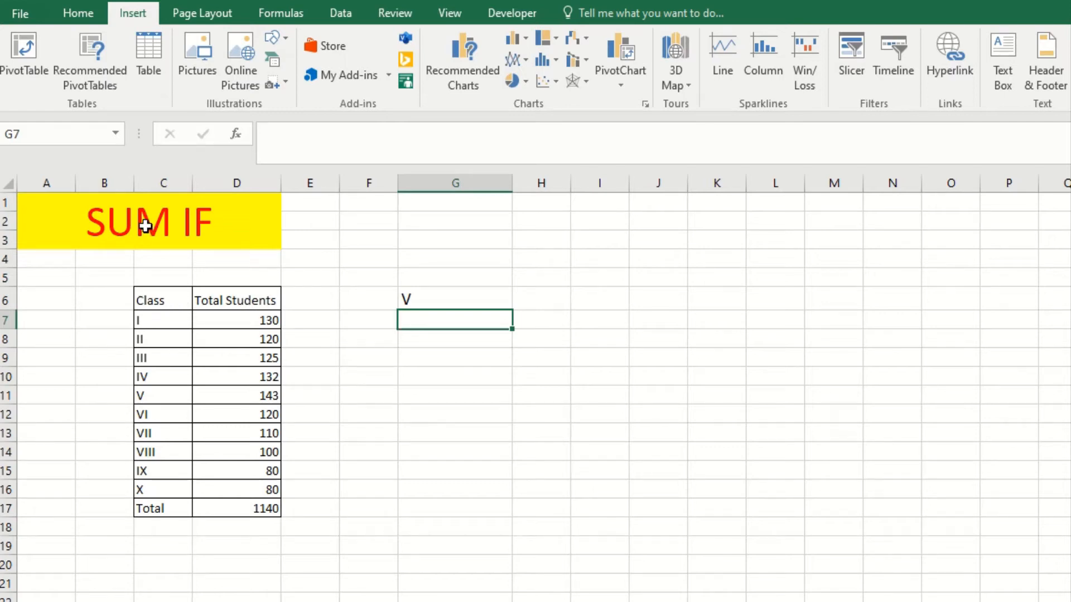
# - Start a SUMIF in G7 with range C7:D16 and the class in G6 as criteria
pyautogui.click(162, 299)
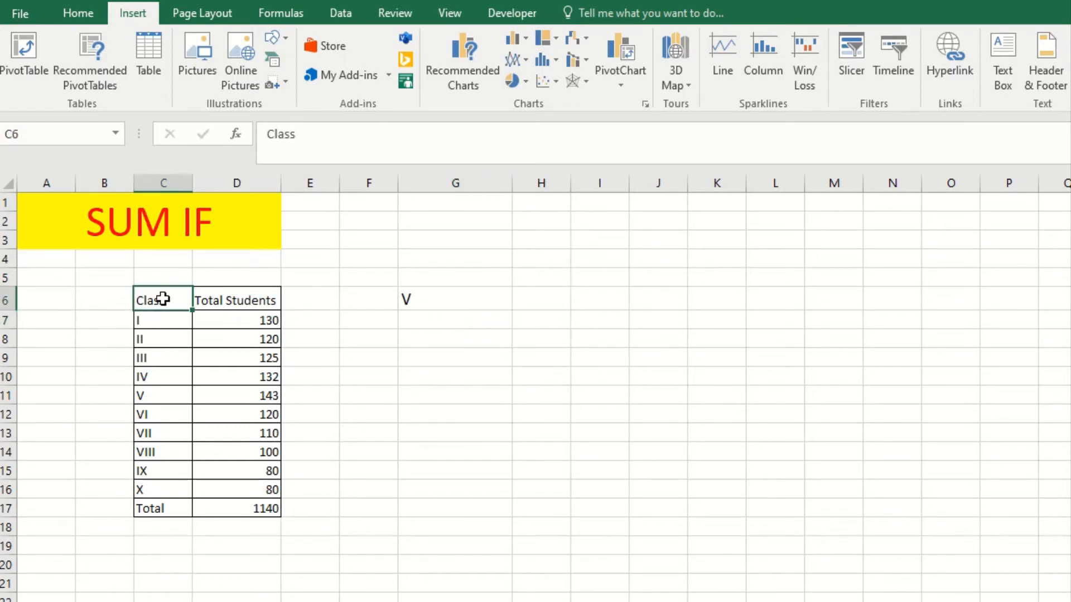
pyautogui.moveTo(237, 299); pyautogui.dragTo(237, 395)
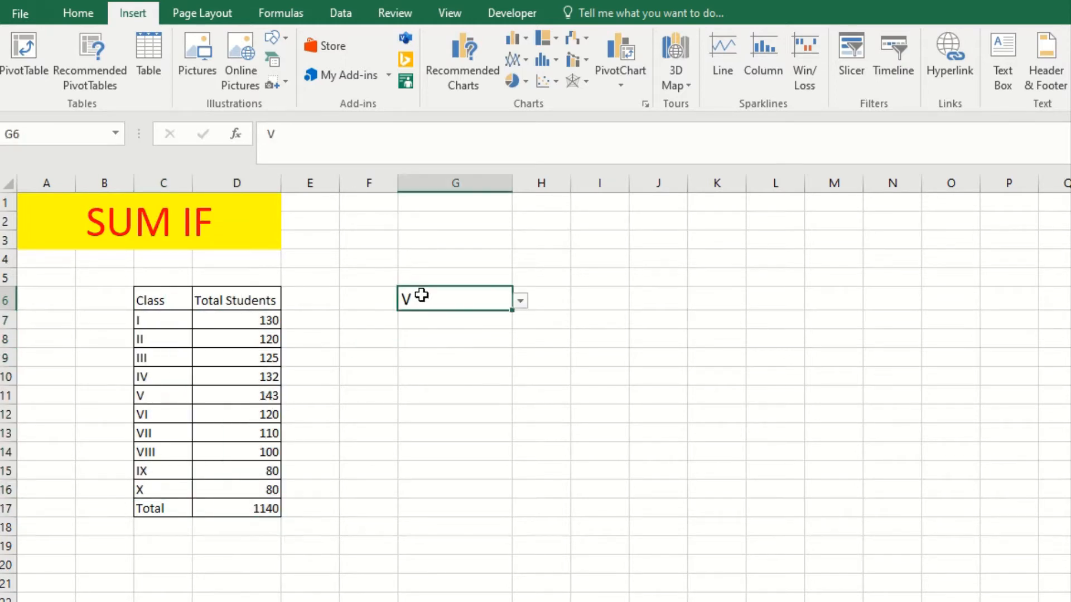
pyautogui.press('enter')
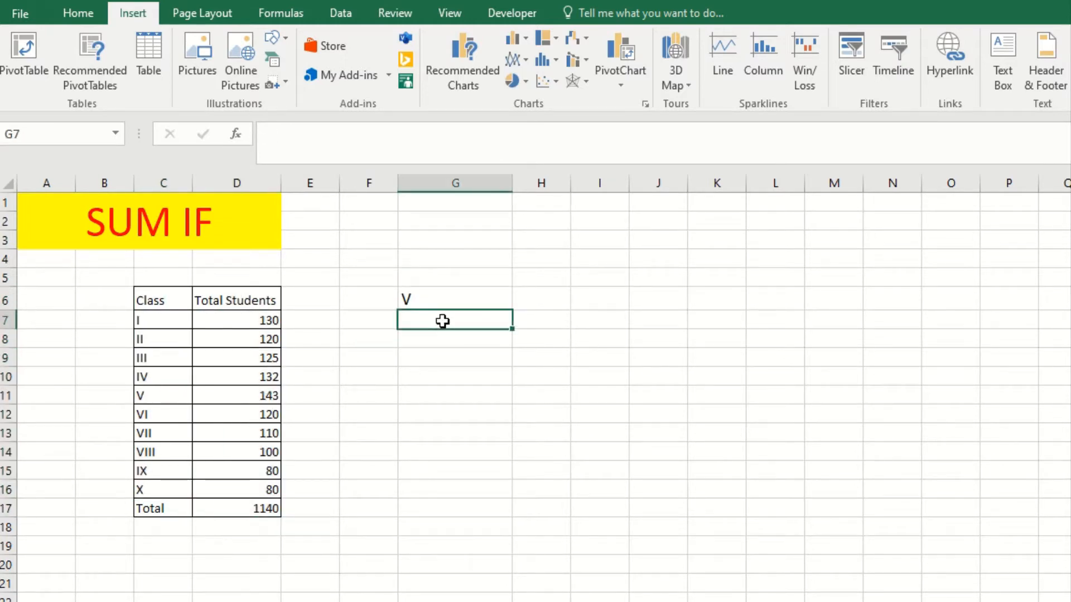
pyautogui.write('=sumif')
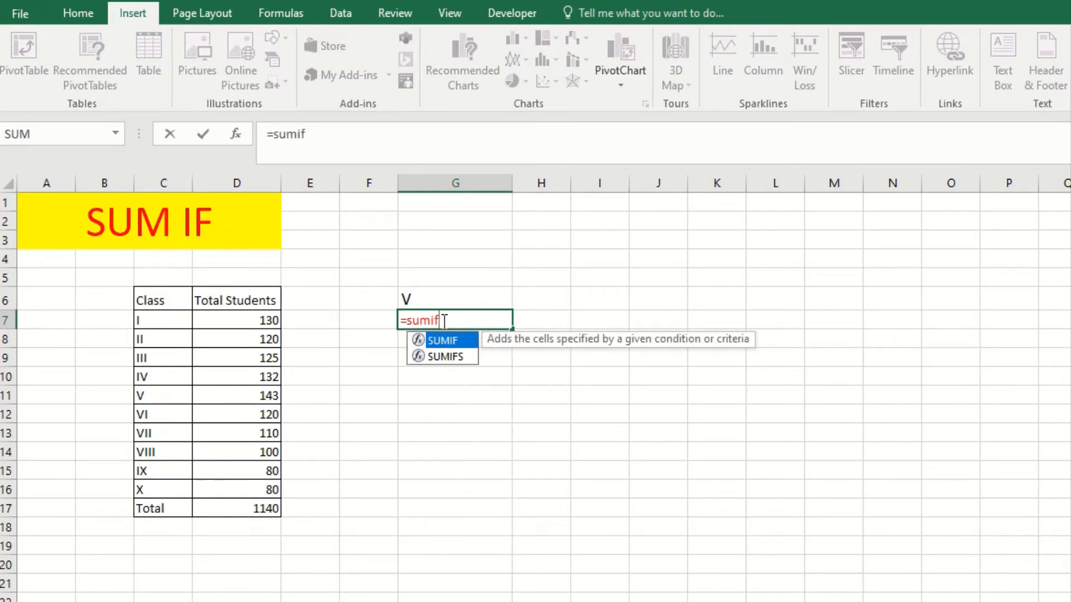
pyautogui.click(162, 320)
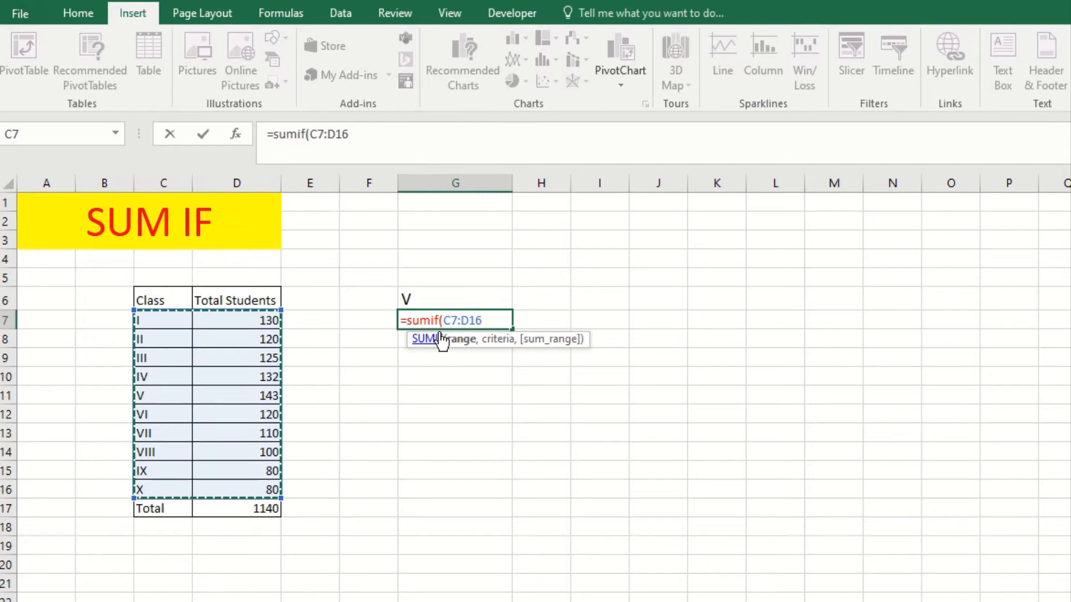
pyautogui.write(',')
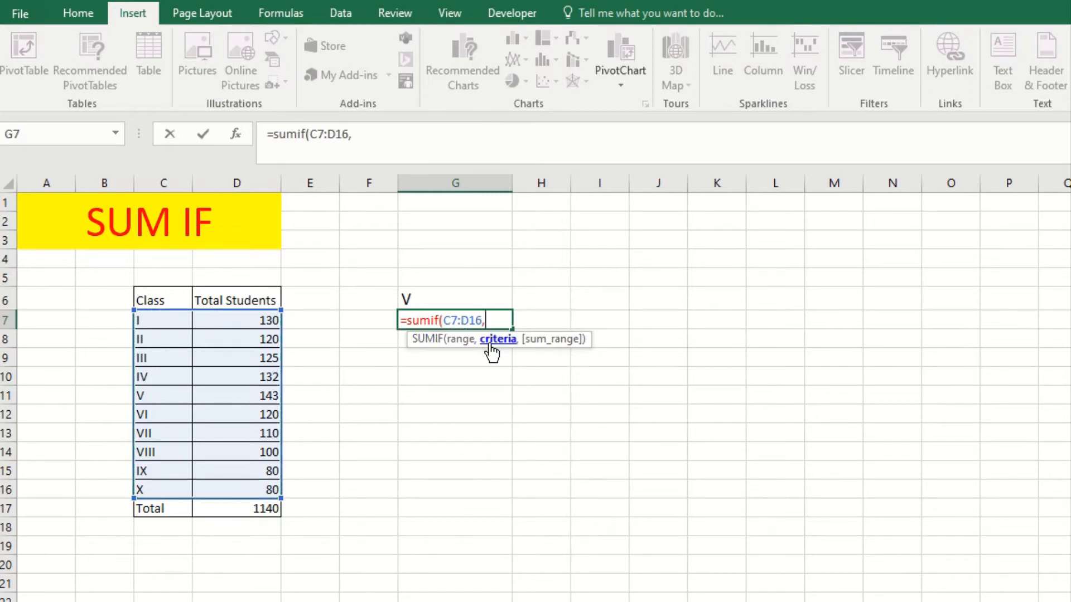
pyautogui.click(455, 299)
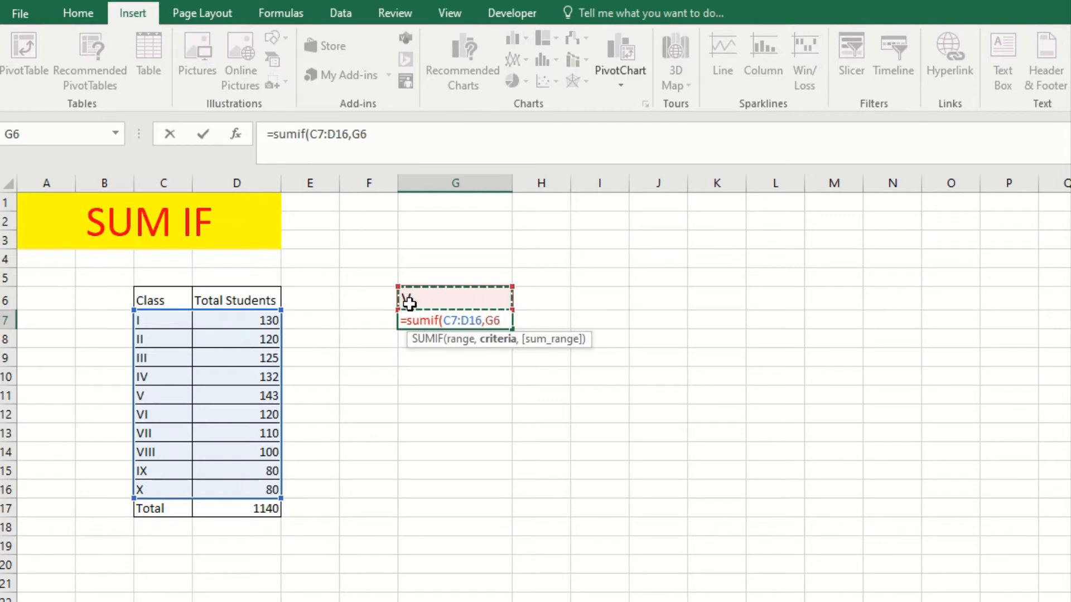
pyautogui.write(',D7:D16')
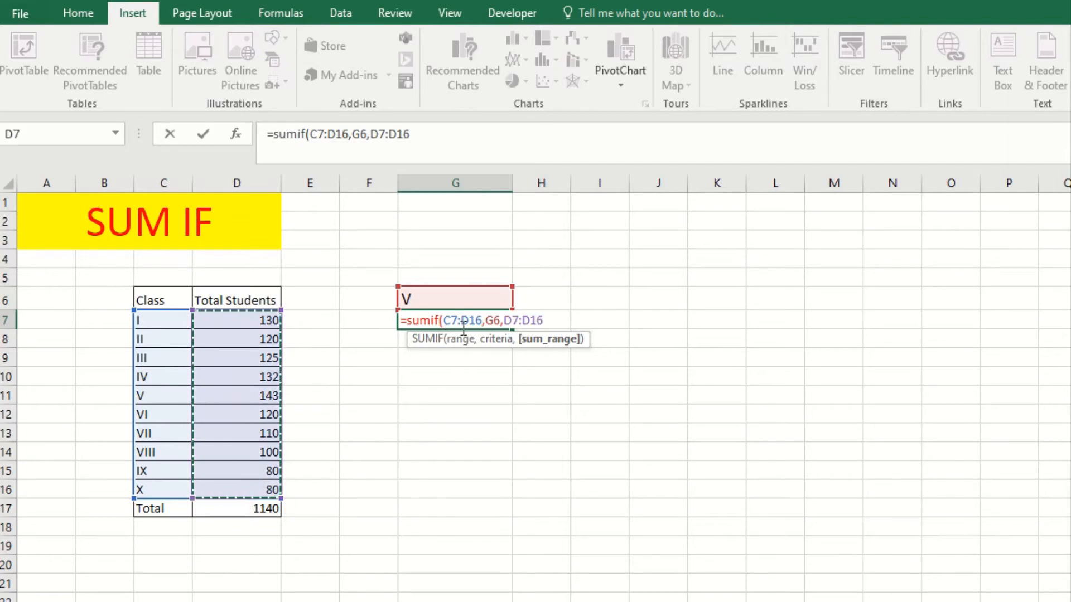
# - Confirm the SUMIF so G7 returns the class total, then select G6 to pick IX
pyautogui.press('Enter')
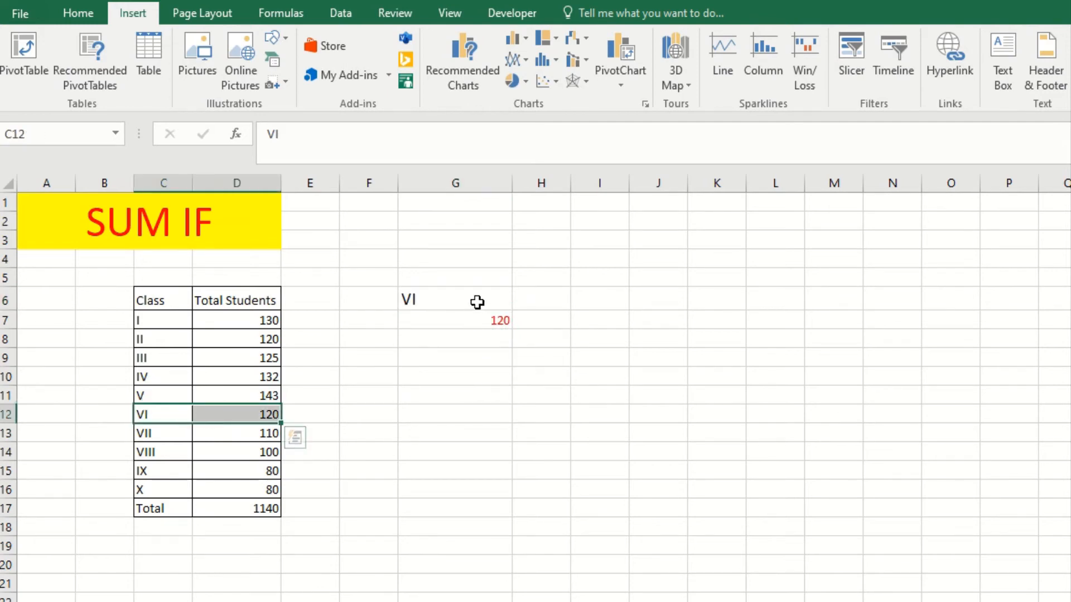
pyautogui.click(455, 299)
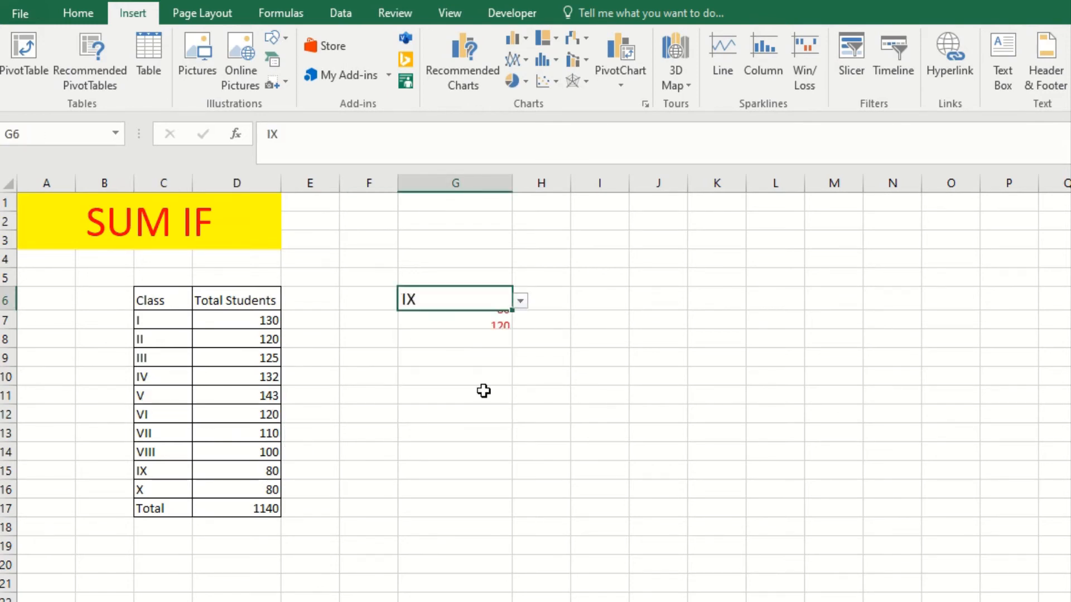